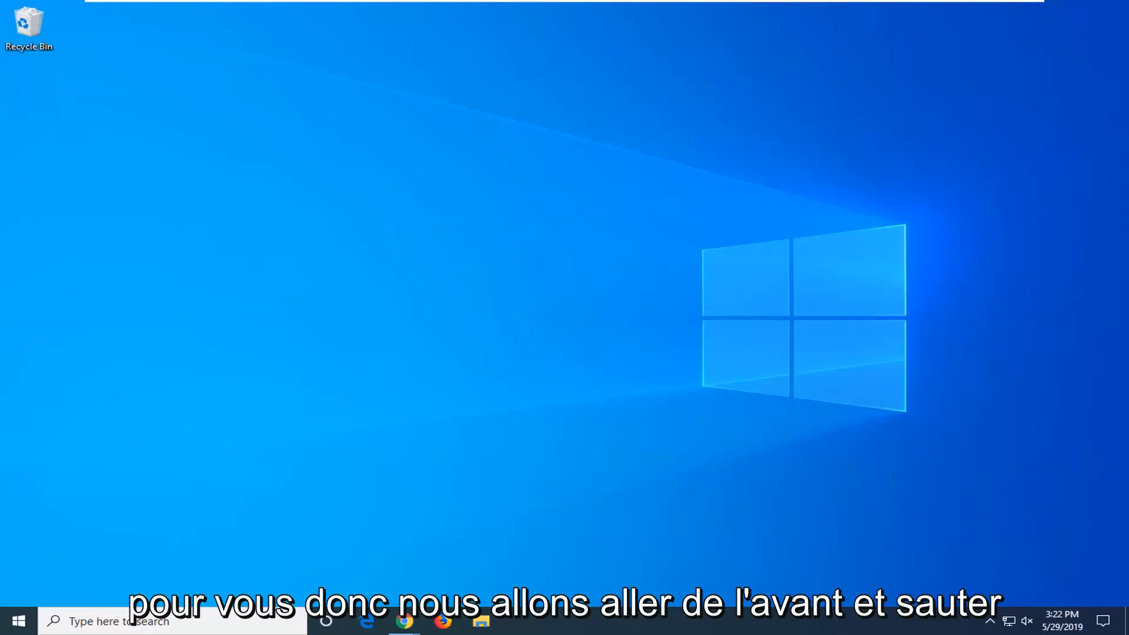
Step: Search the Start menu for 'component services' and launch the Component Services app
click(16, 620)
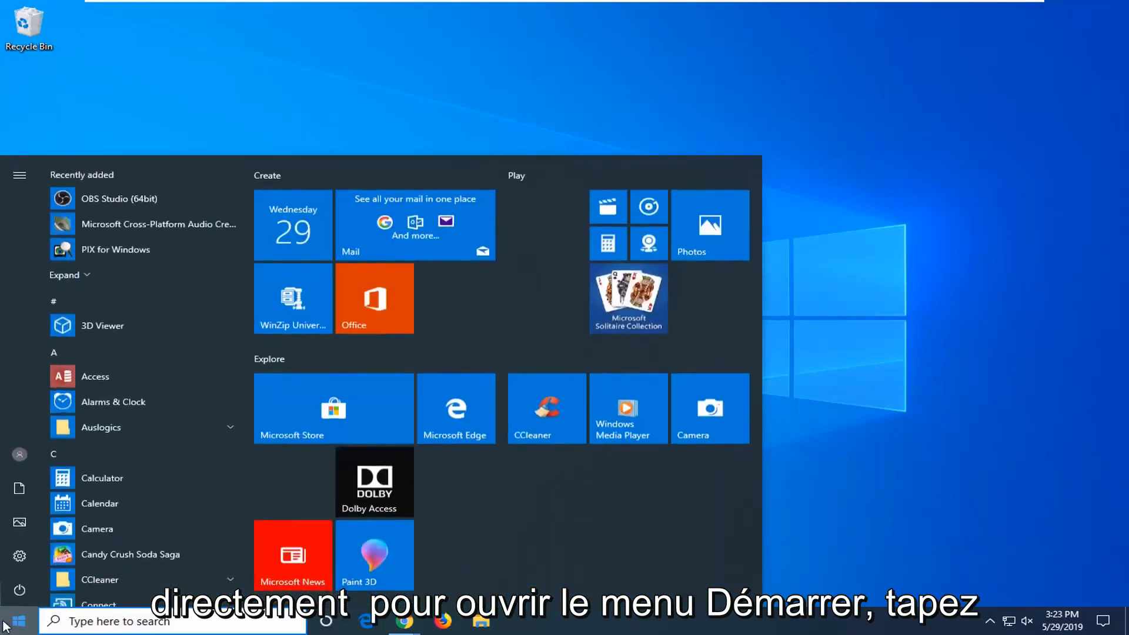
text(component)
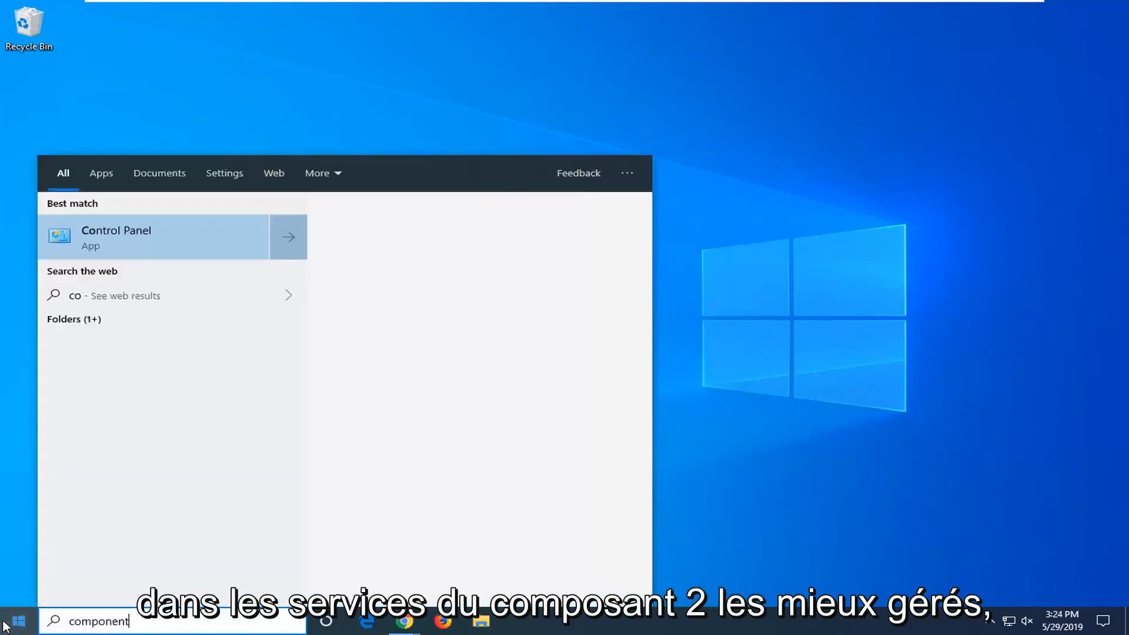
text(services)
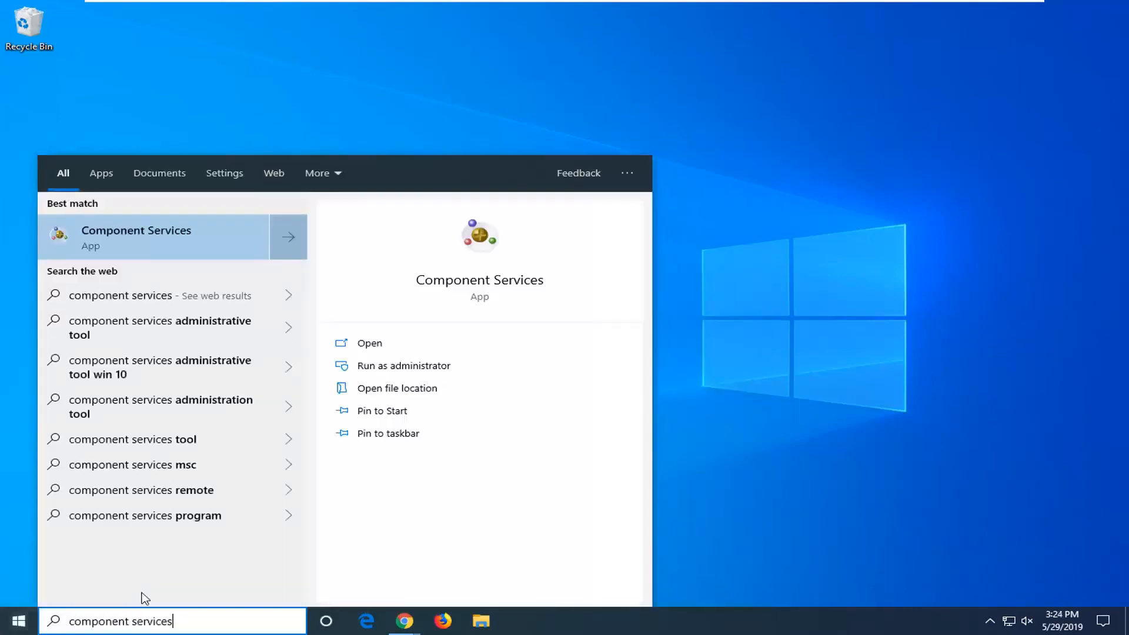
right_click(135, 236)
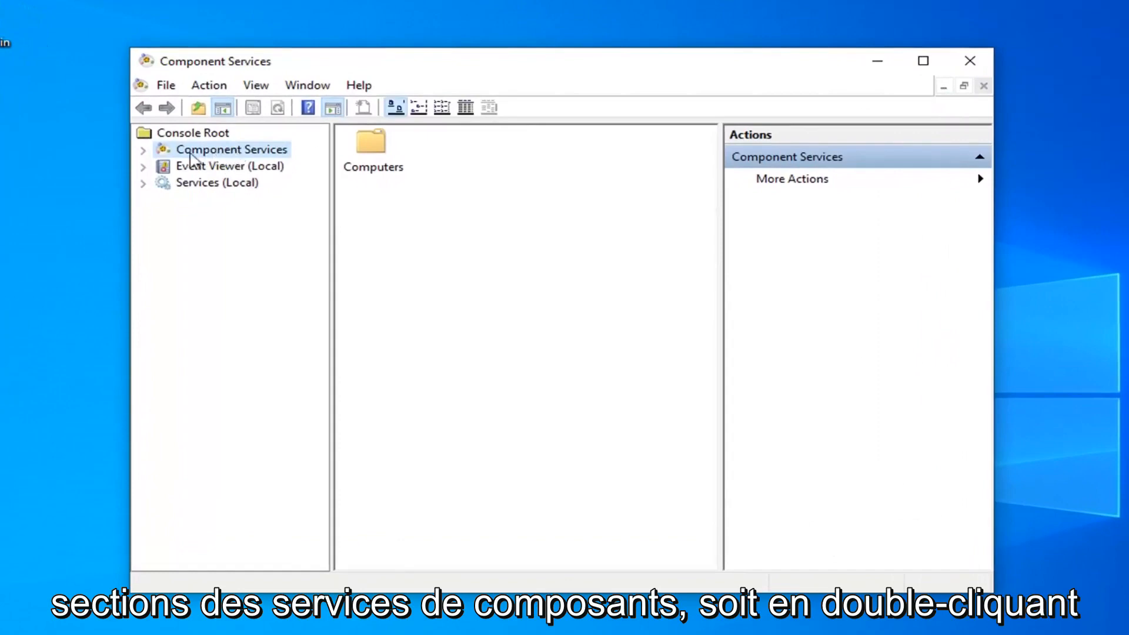
mouse_move(151, 162)
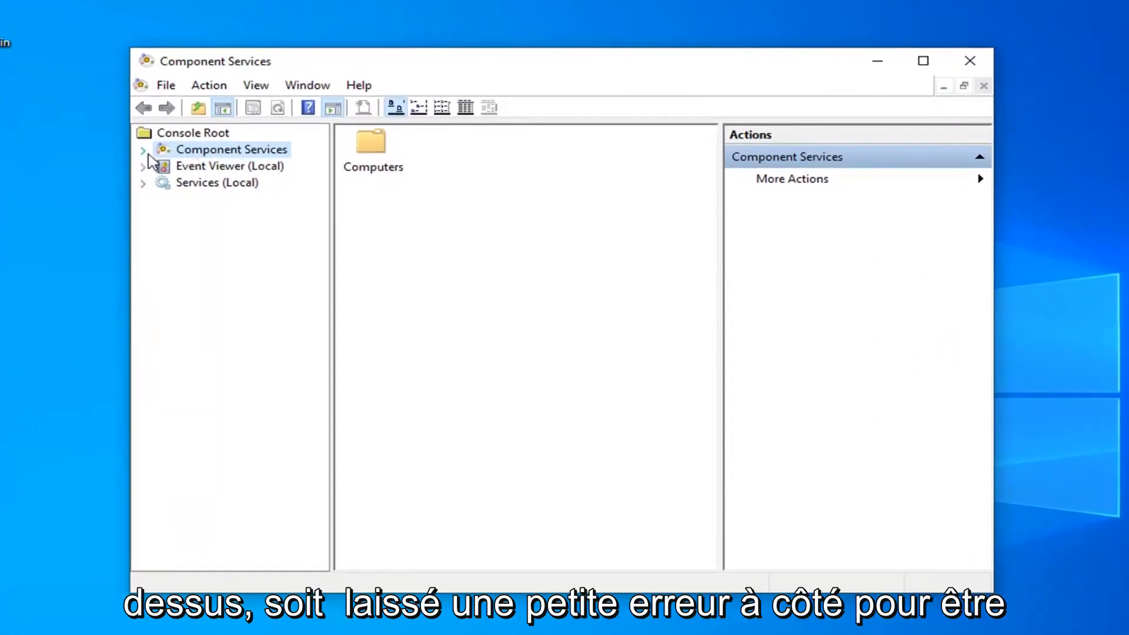
Step: Expand Component Services > Computers > My Computer to list DCOM Config, then close the console
click(143, 148)
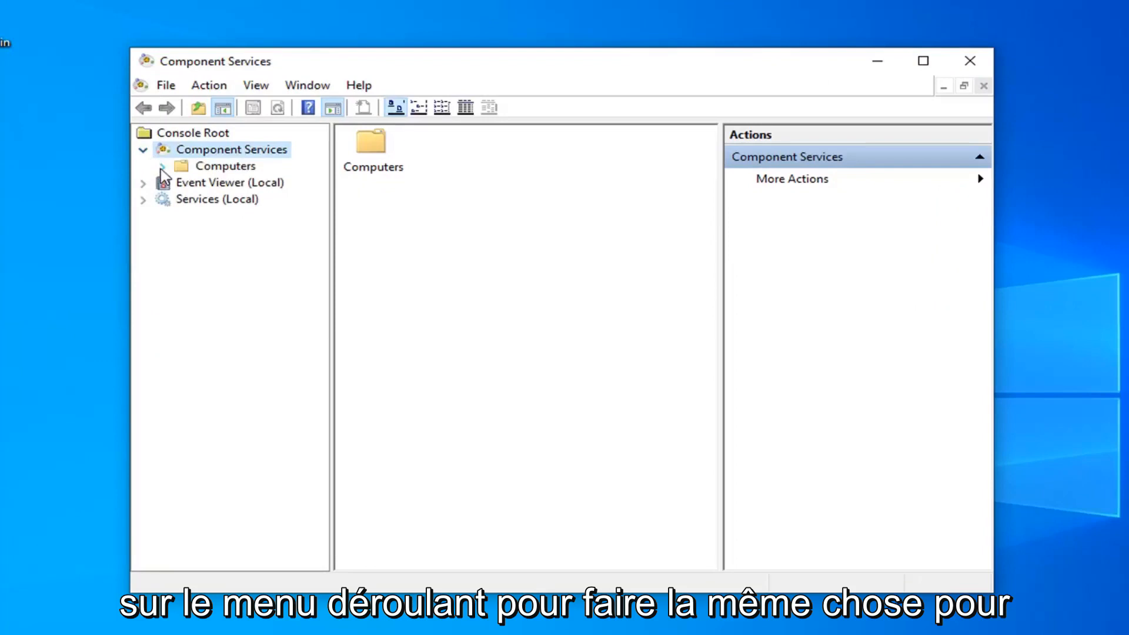
click(163, 166)
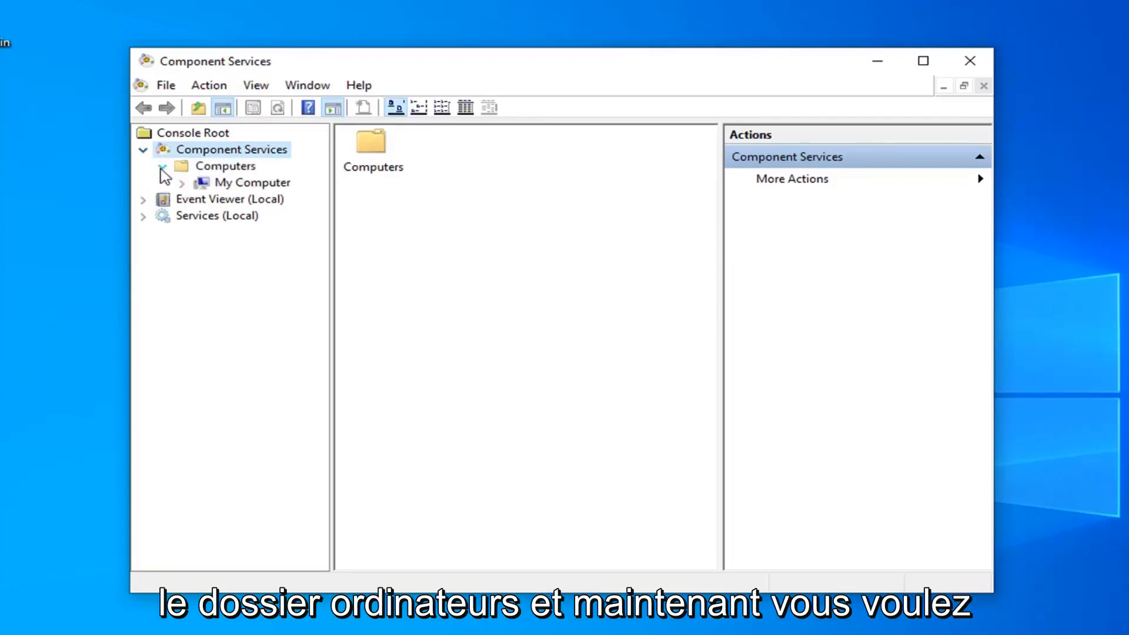
click(163, 165)
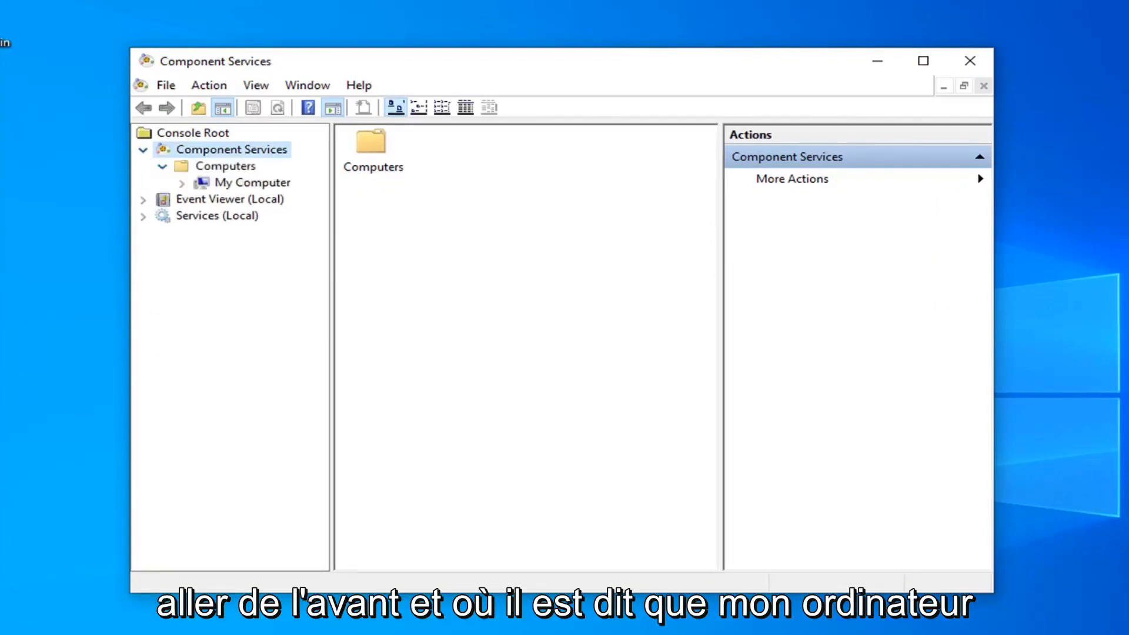
mouse_move(308, 202)
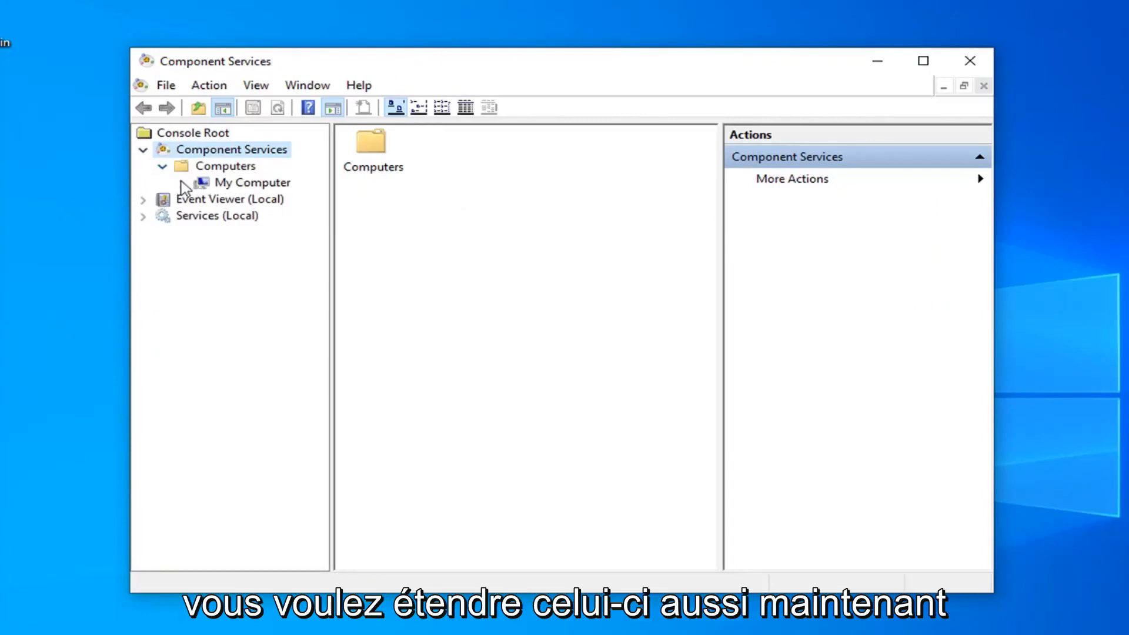
click(183, 183)
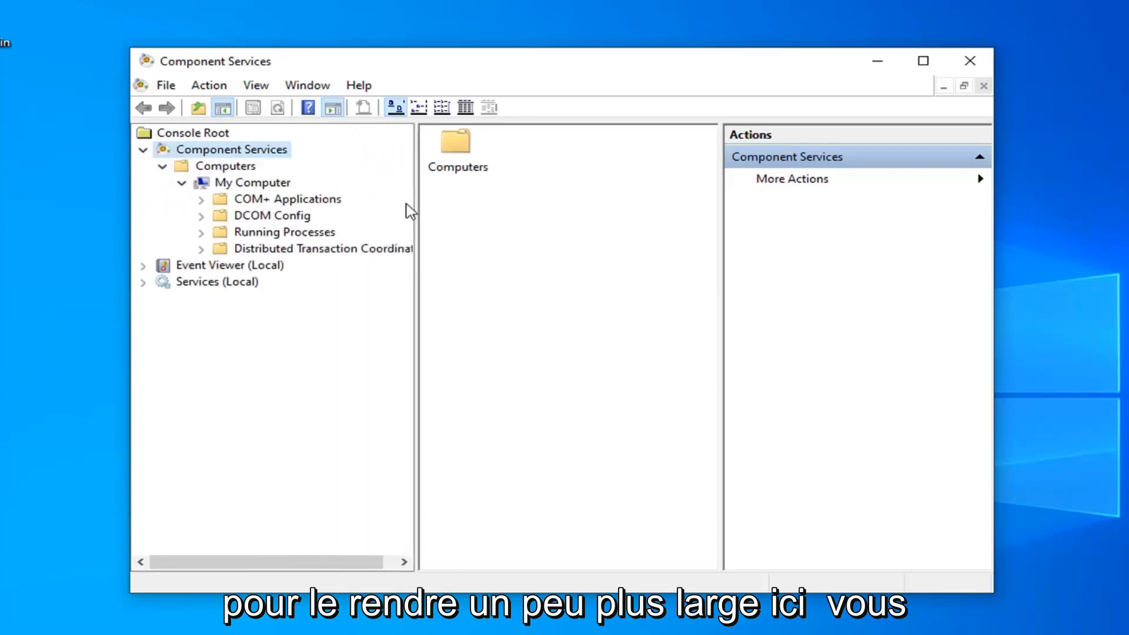
mouse_move(396, 214)
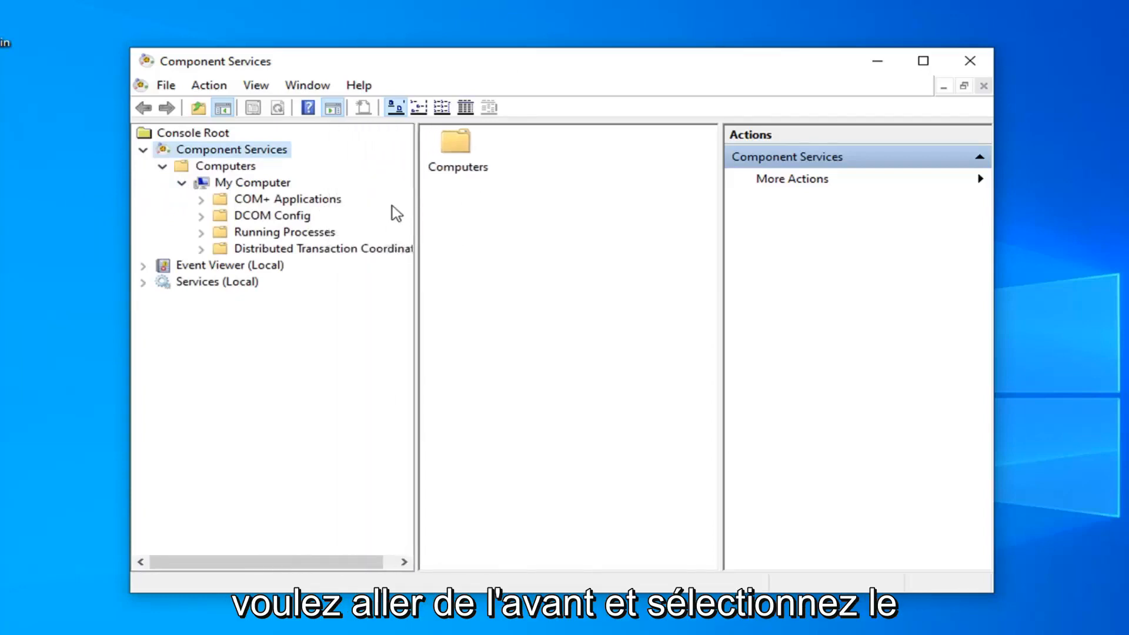
click(272, 215)
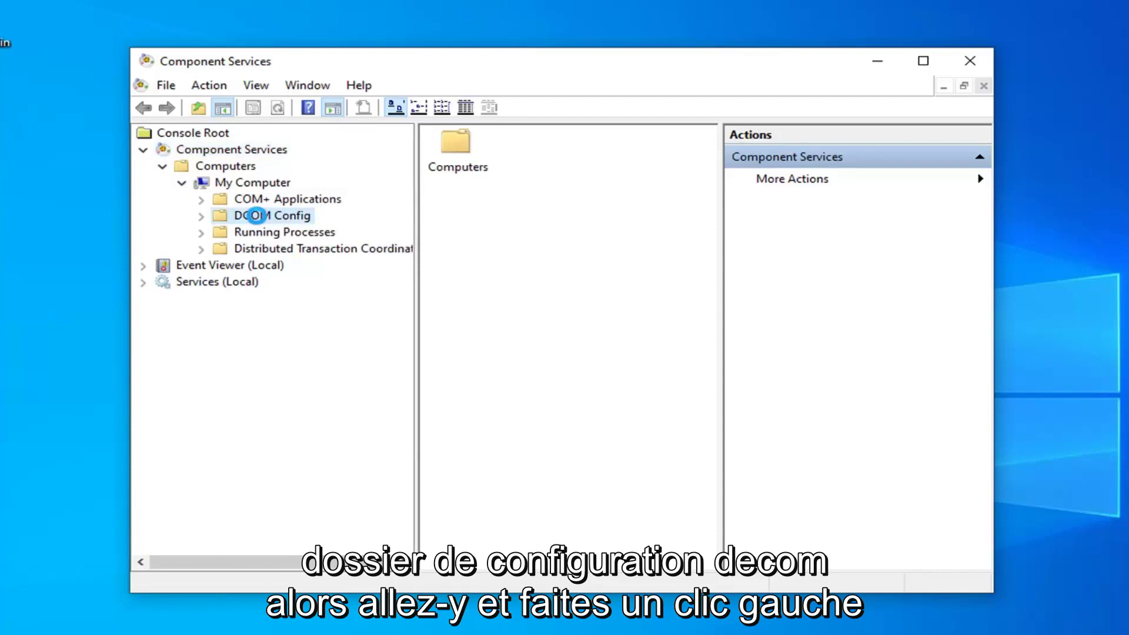
click(271, 215)
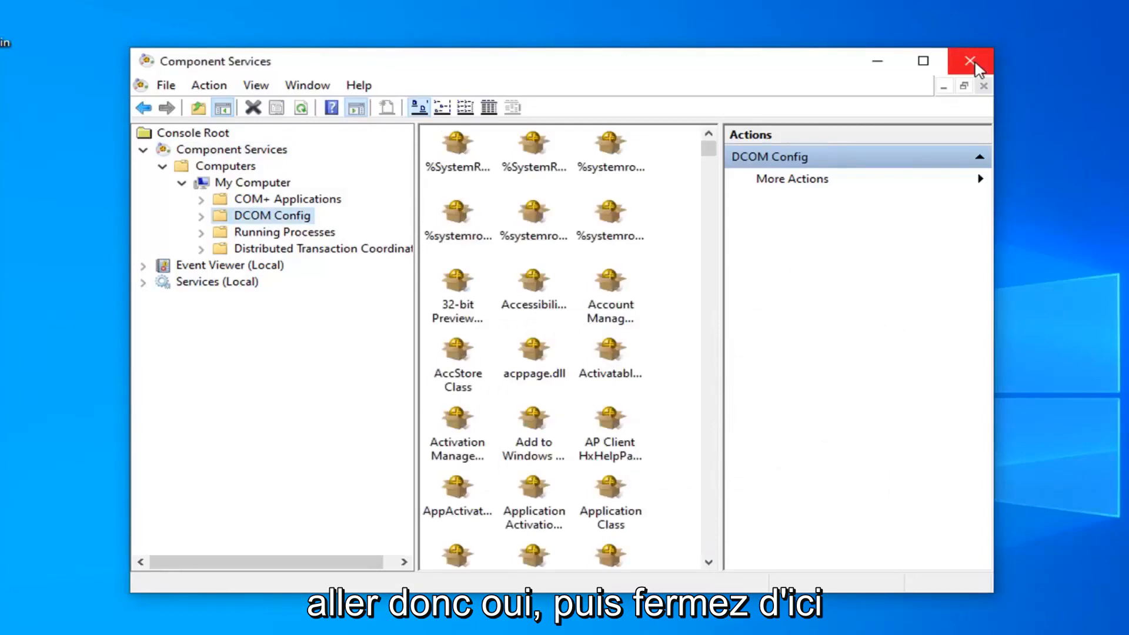
click(970, 61)
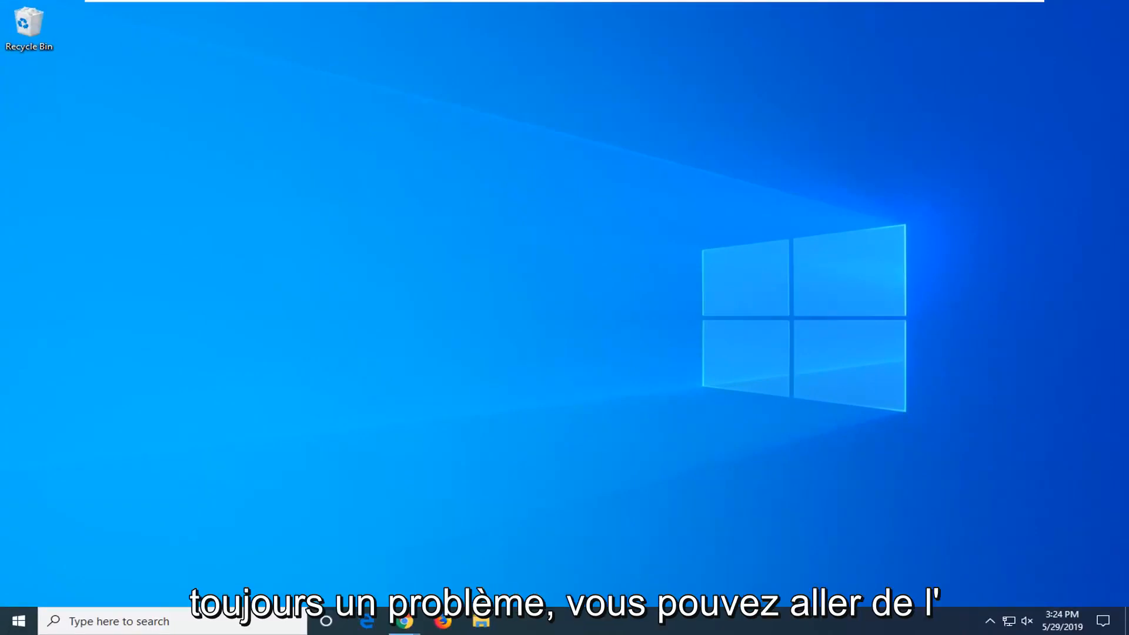
Step: Launch Command Prompt as administrator from a 'cmd' Start search, approving User Account Control
click(17, 620)
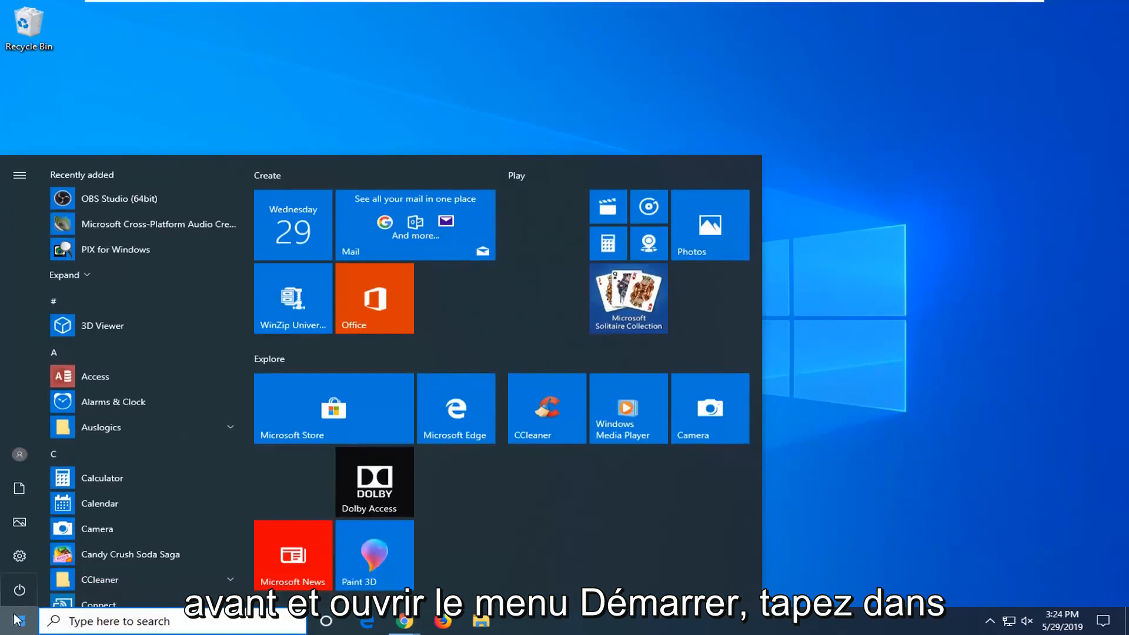
text(cmd)
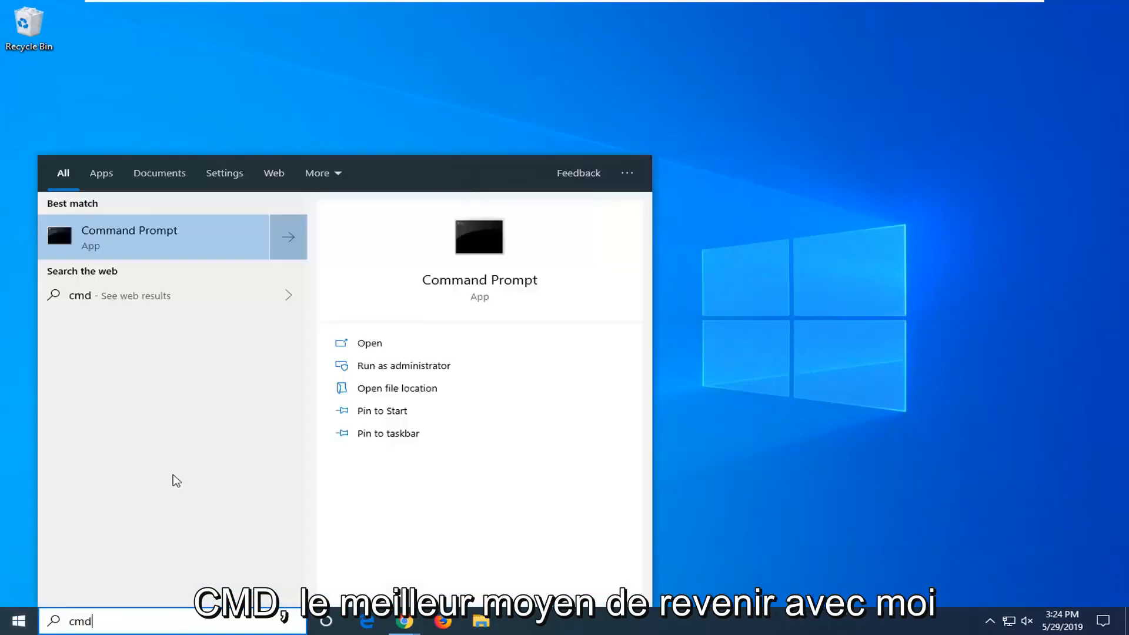
mouse_move(140, 238)
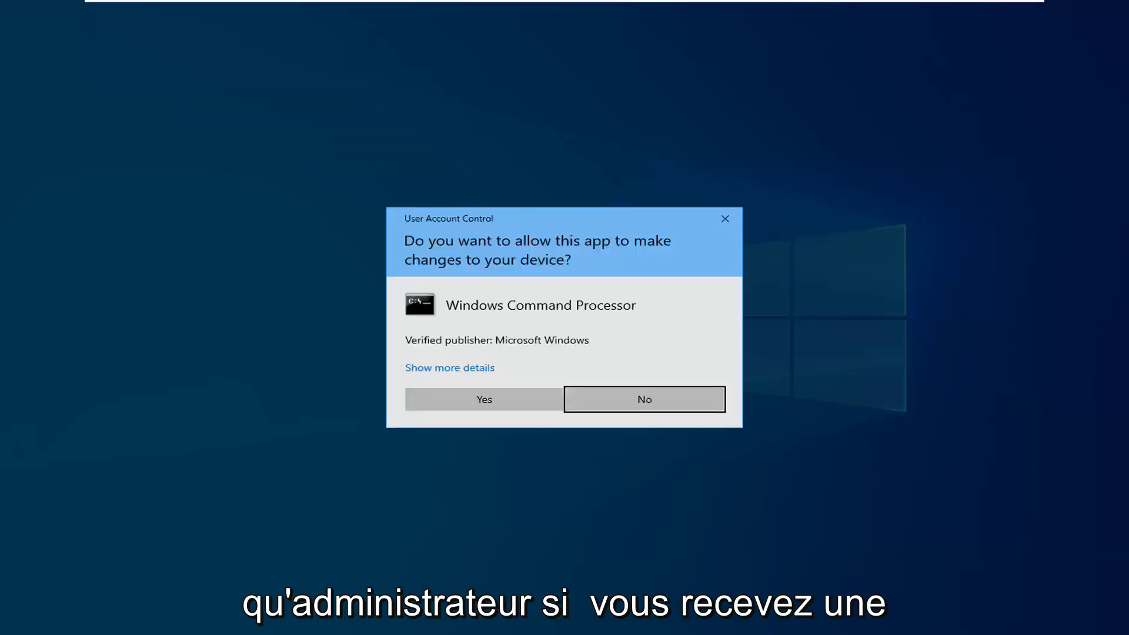
mouse_move(483, 400)
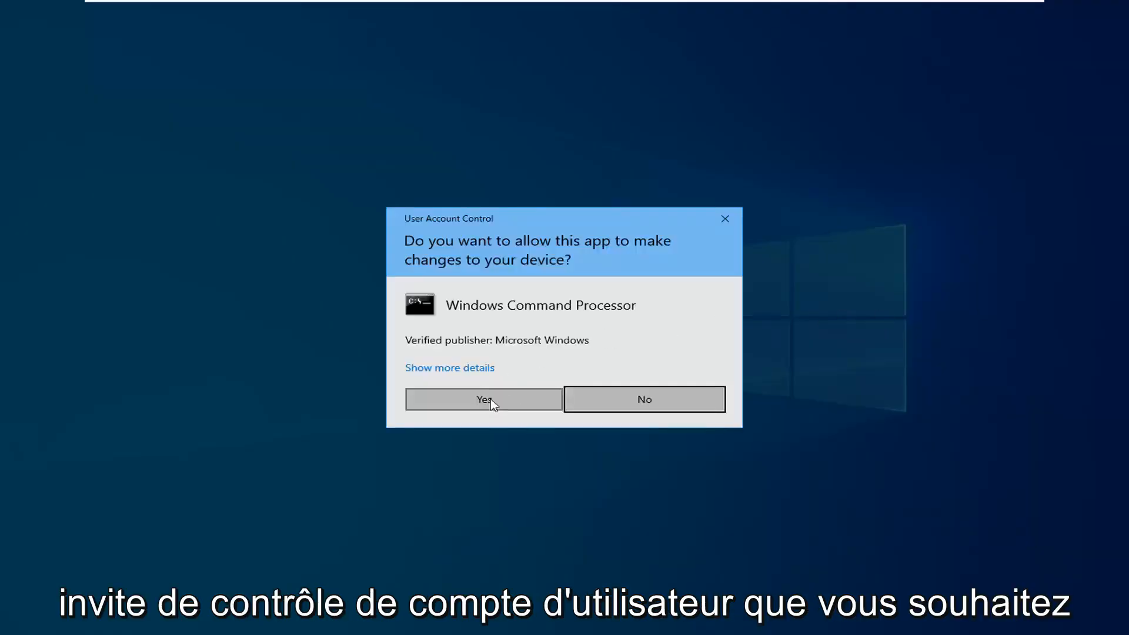
click(483, 399)
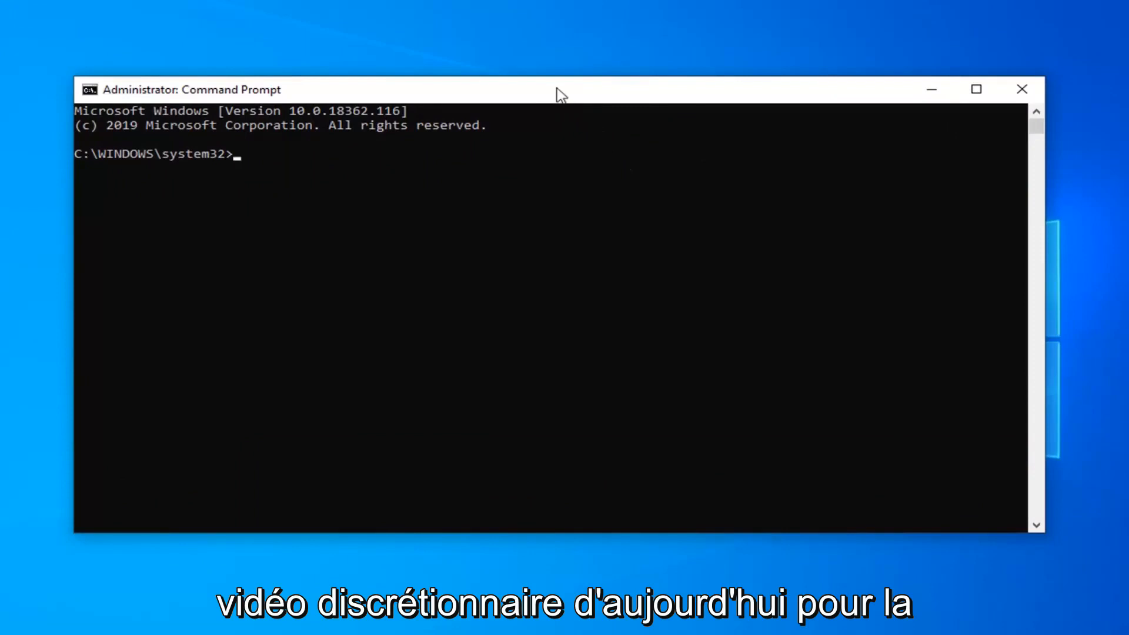
mouse_move(594, 99)
text(regsvr32 ExporerFrame.dll)
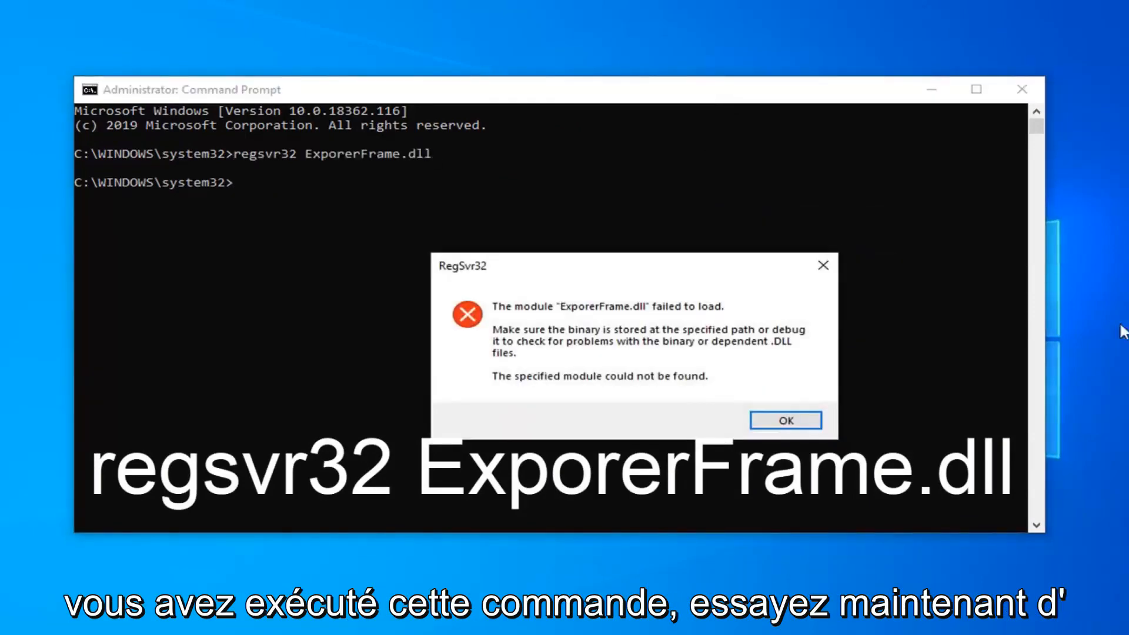
Step: Dismiss the regsvr32 ExplorerFrame.dll failed-to-load error and close Command Prompt
click(784, 420)
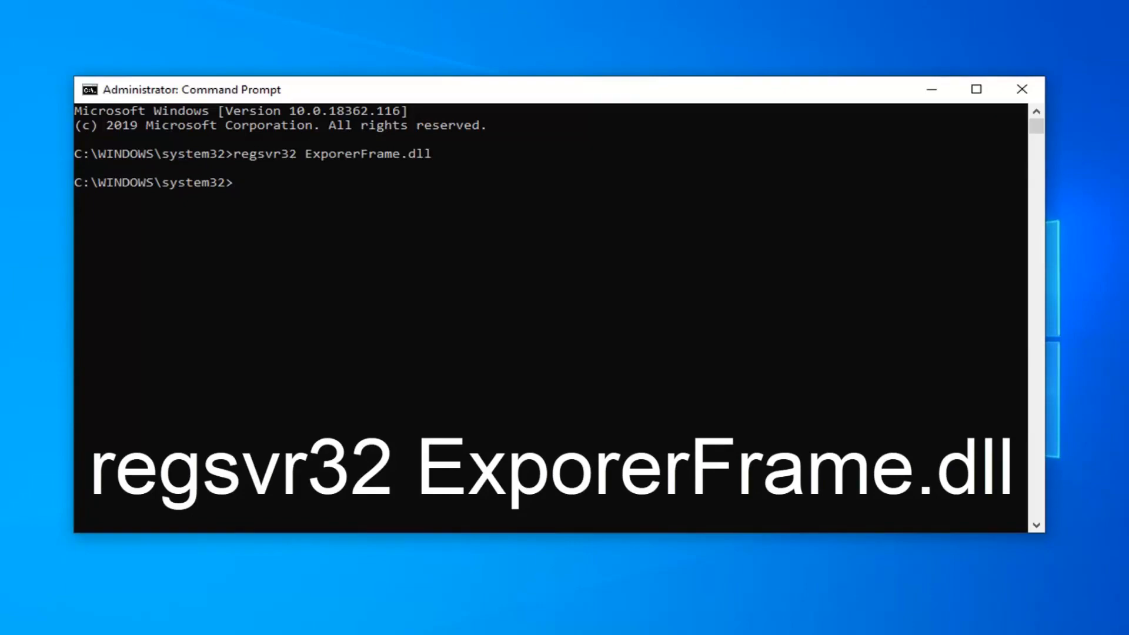
click(1021, 90)
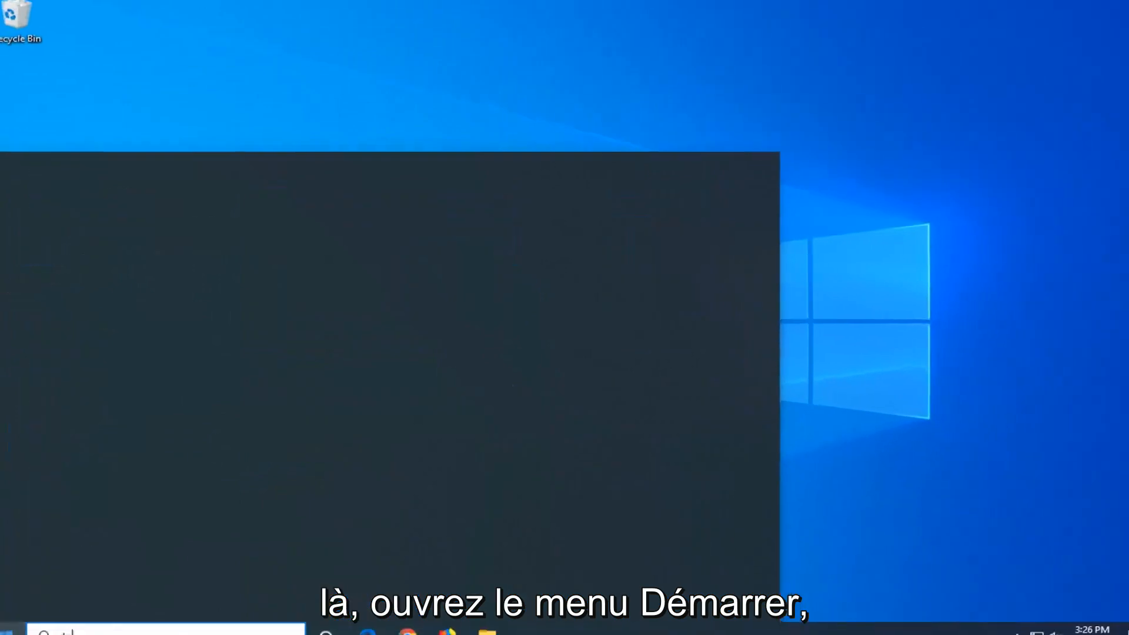
Step: Search the Start menu for 'default apps' to find the Default apps settings page
text(default apps)
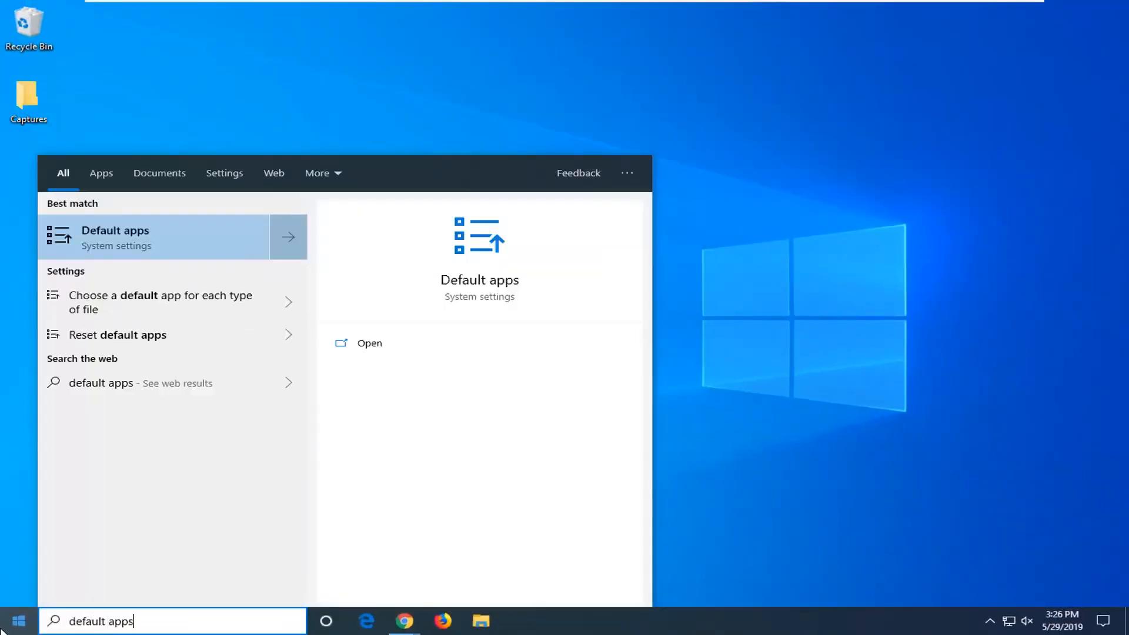
mouse_move(148, 243)
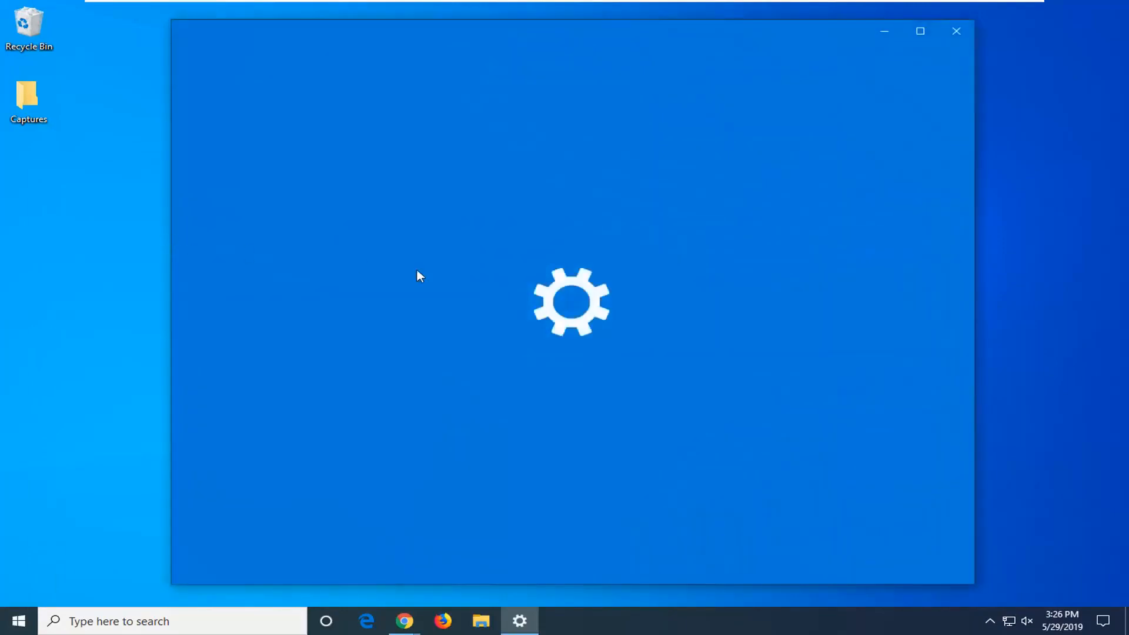
mouse_move(442, 282)
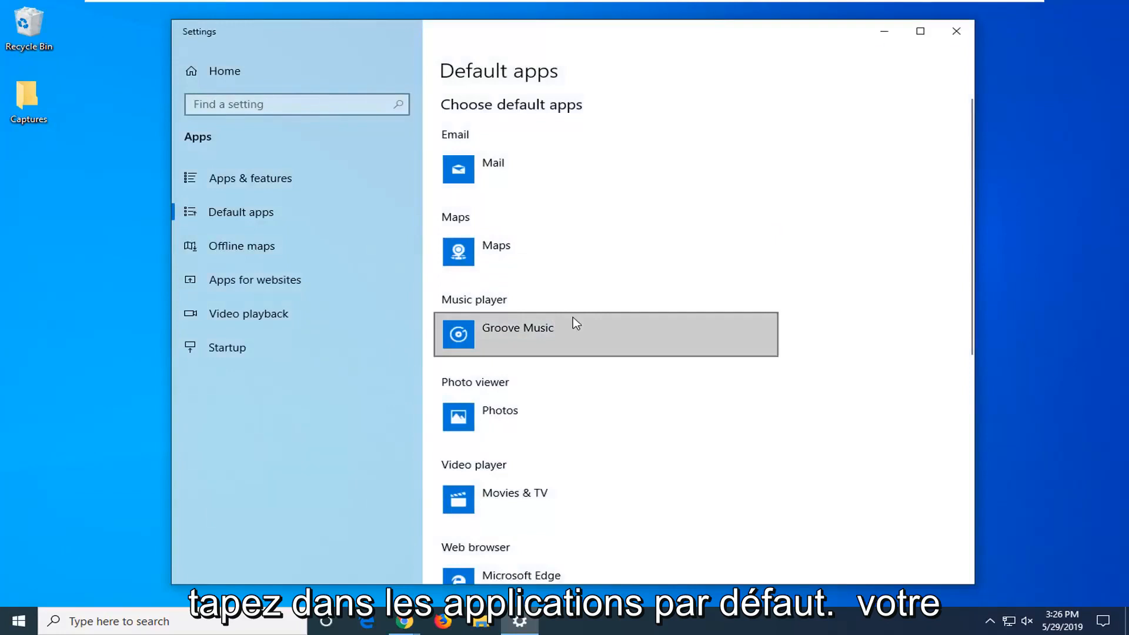
Step: Reset Default apps to the Microsoft recommended defaults until the checkmark appears, then close Settings
scroll(down, 3)
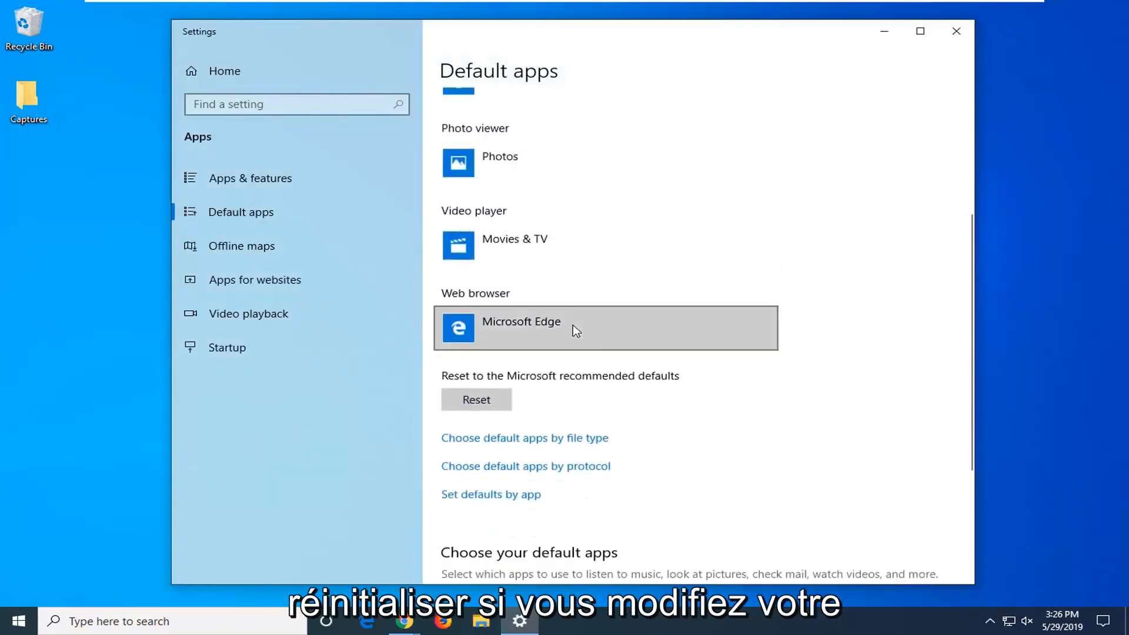
scroll(up, 3)
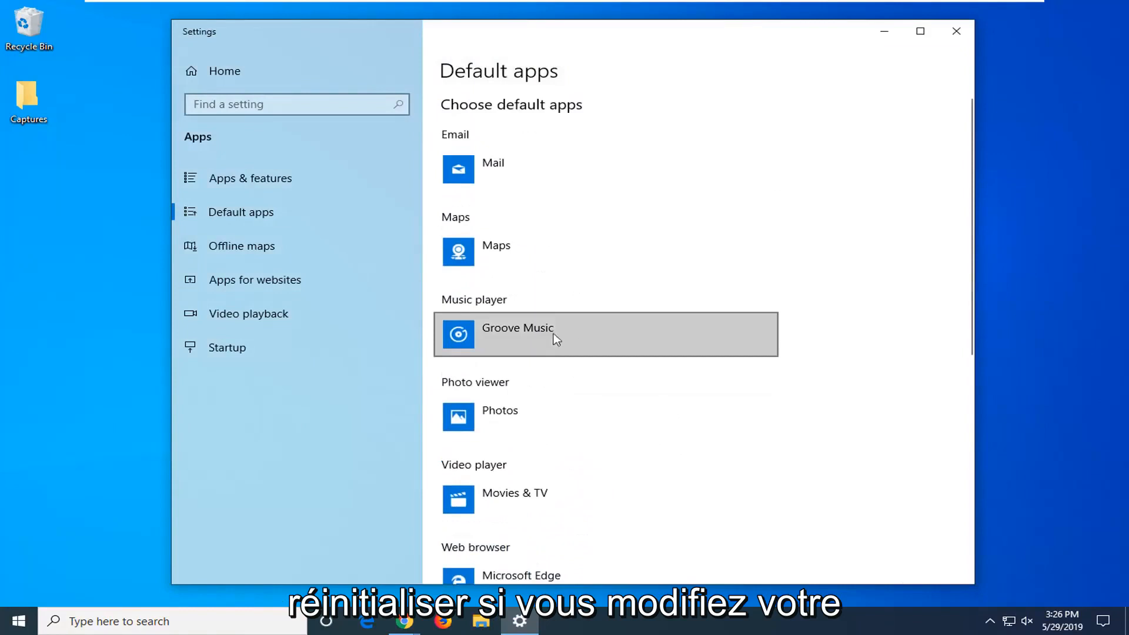
mouse_move(514, 499)
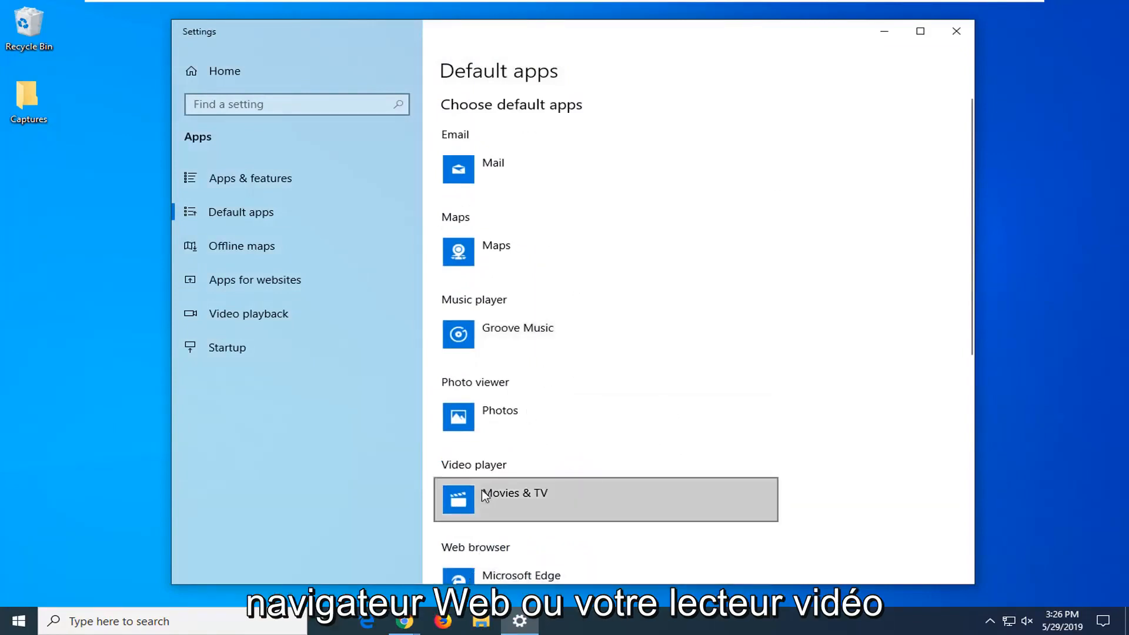
scroll(down, 3)
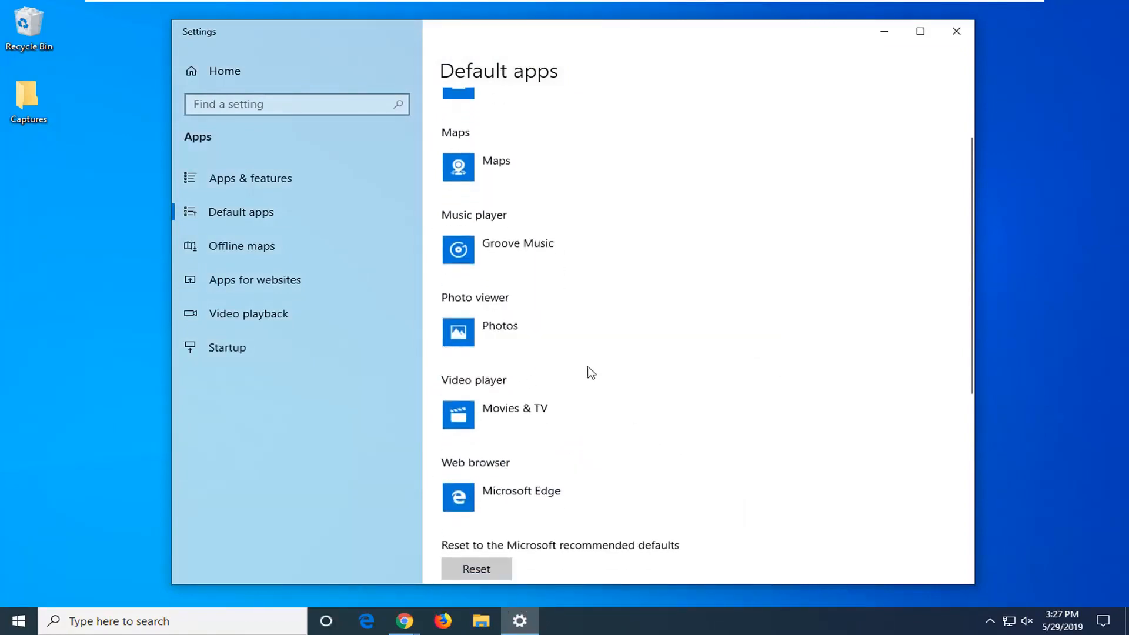
scroll(down, 3)
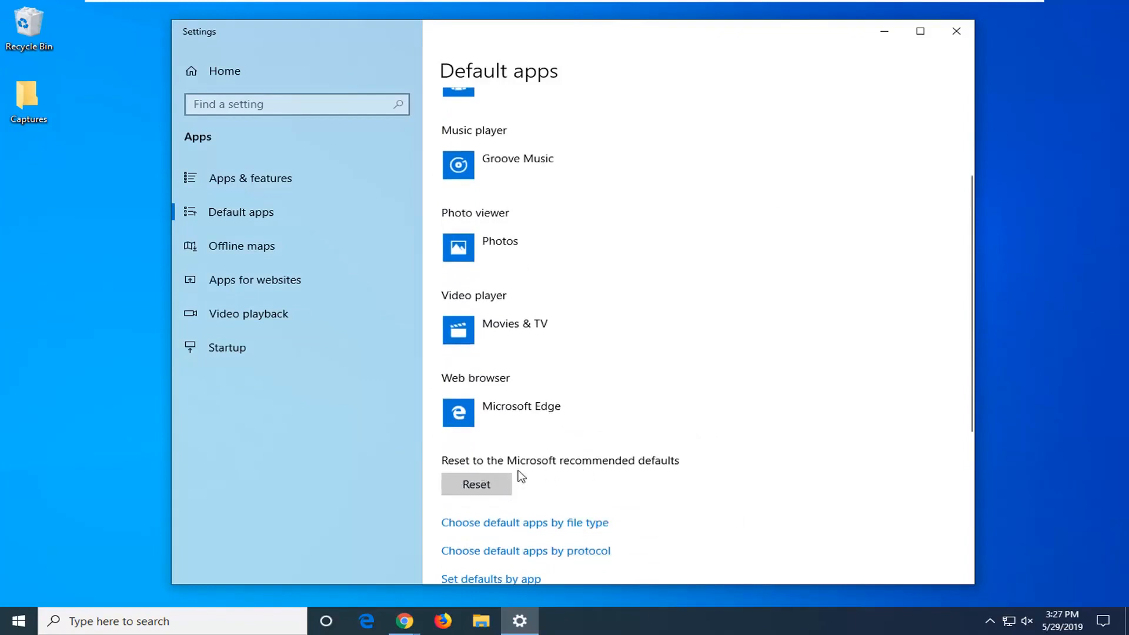
mouse_move(475, 484)
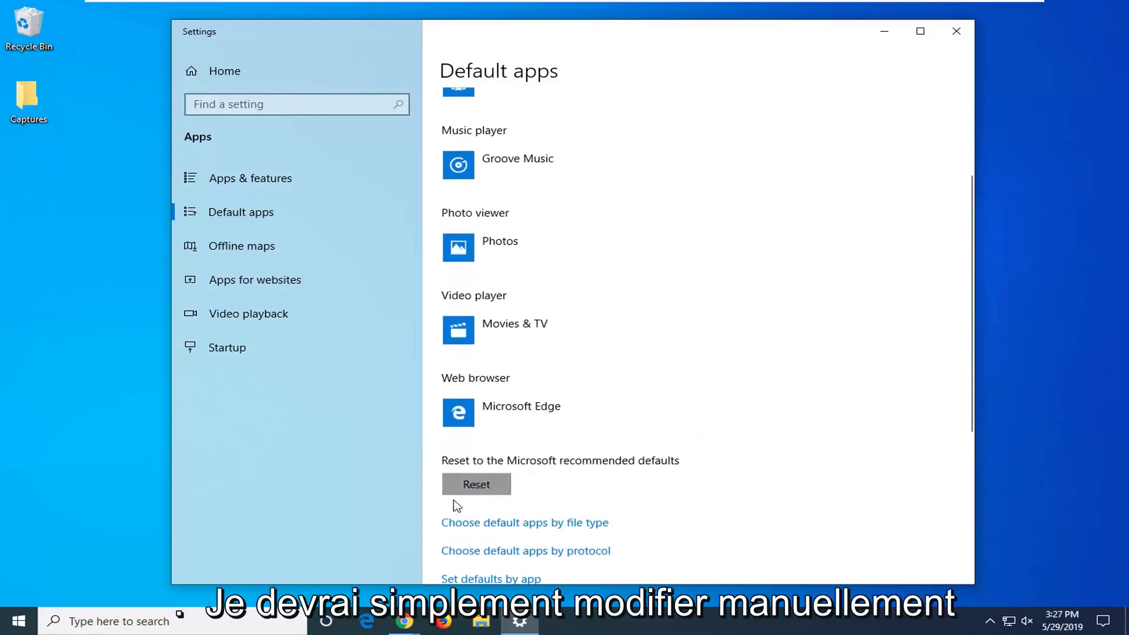
mouse_move(564, 328)
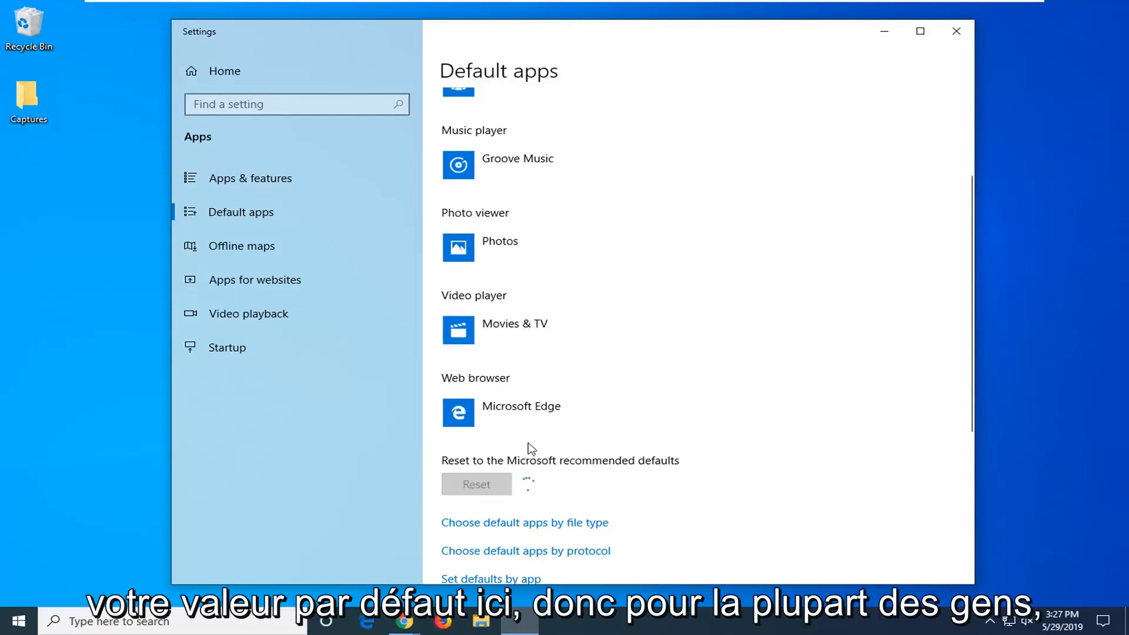
click(476, 484)
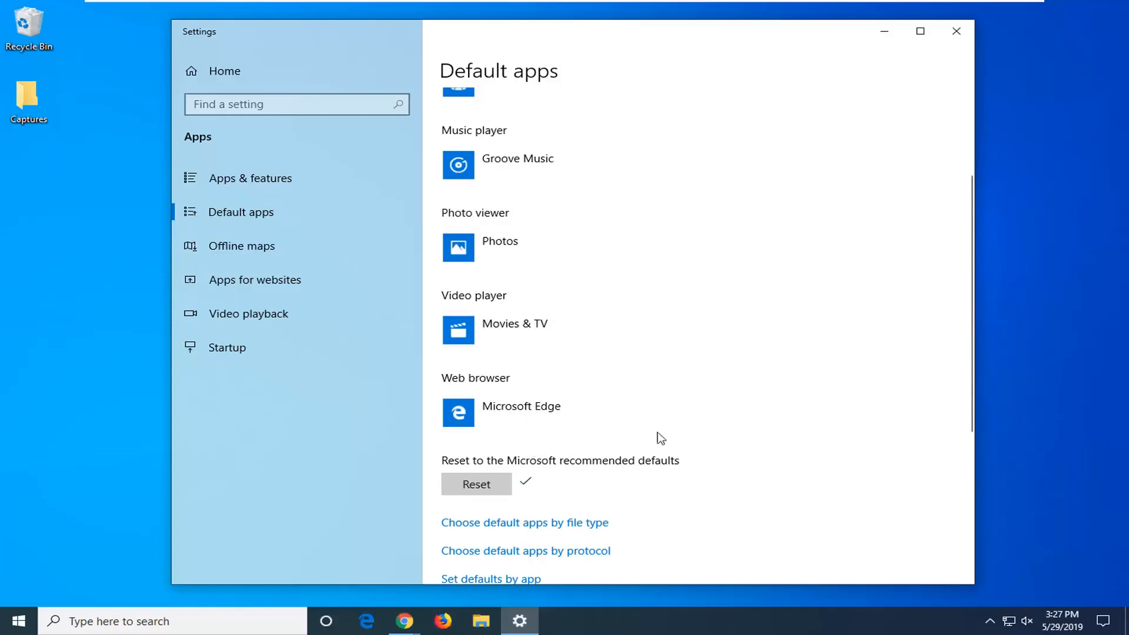
mouse_move(465, 496)
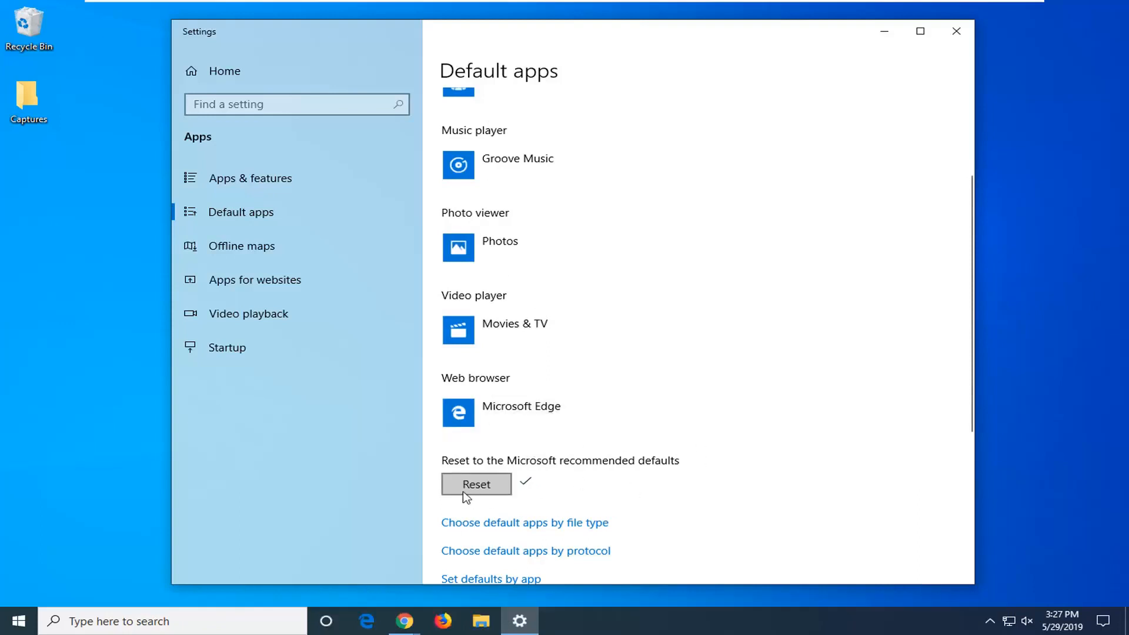
scroll(down, 3)
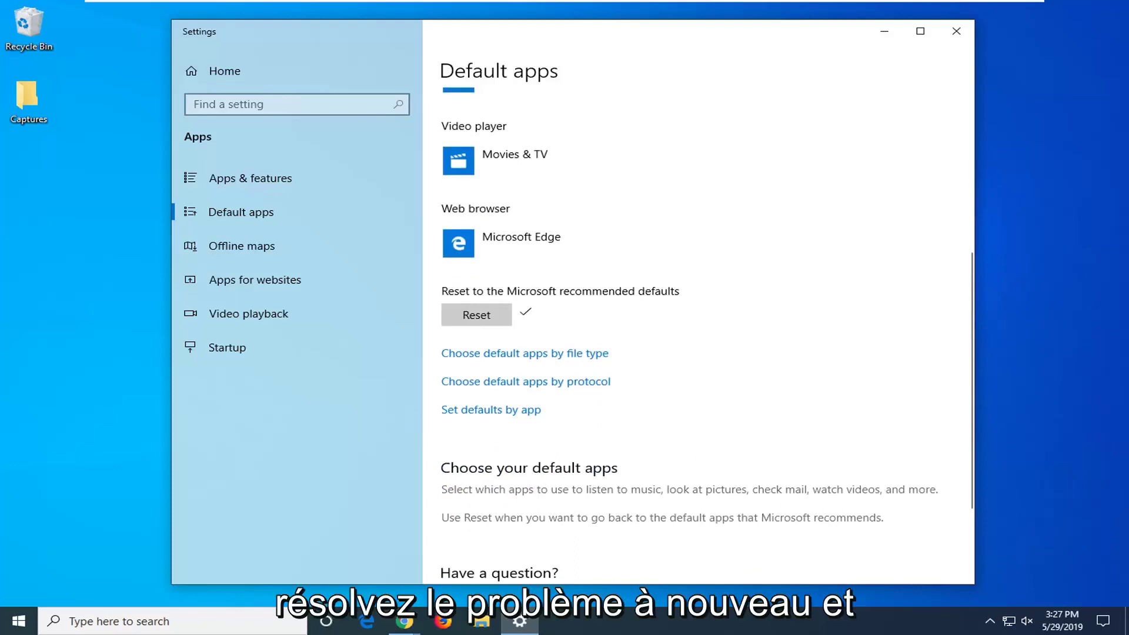
click(956, 31)
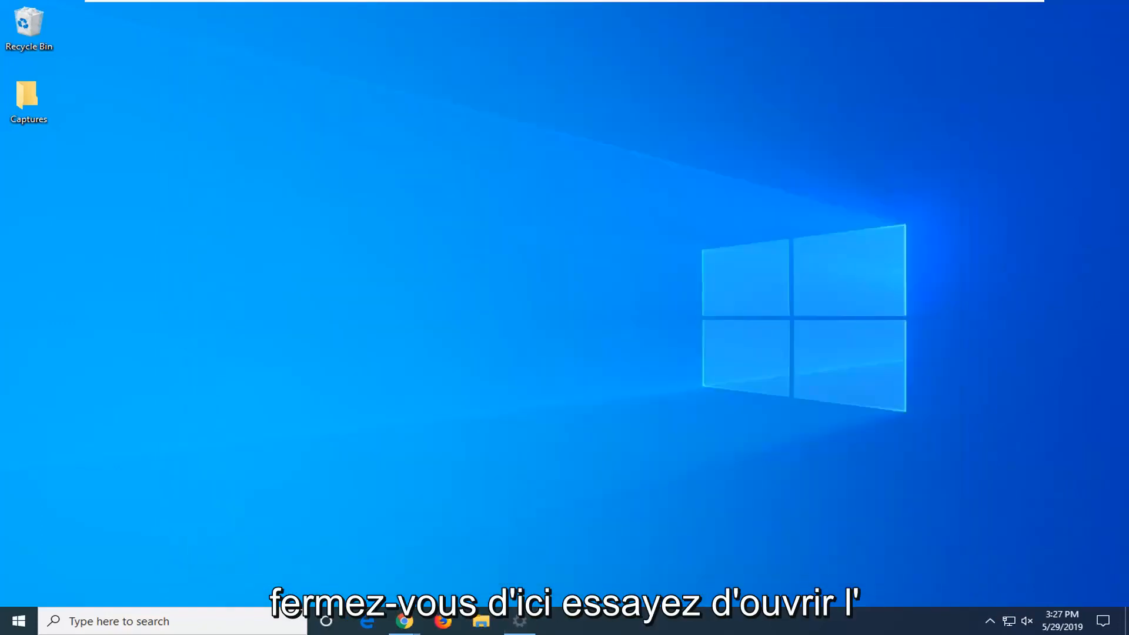